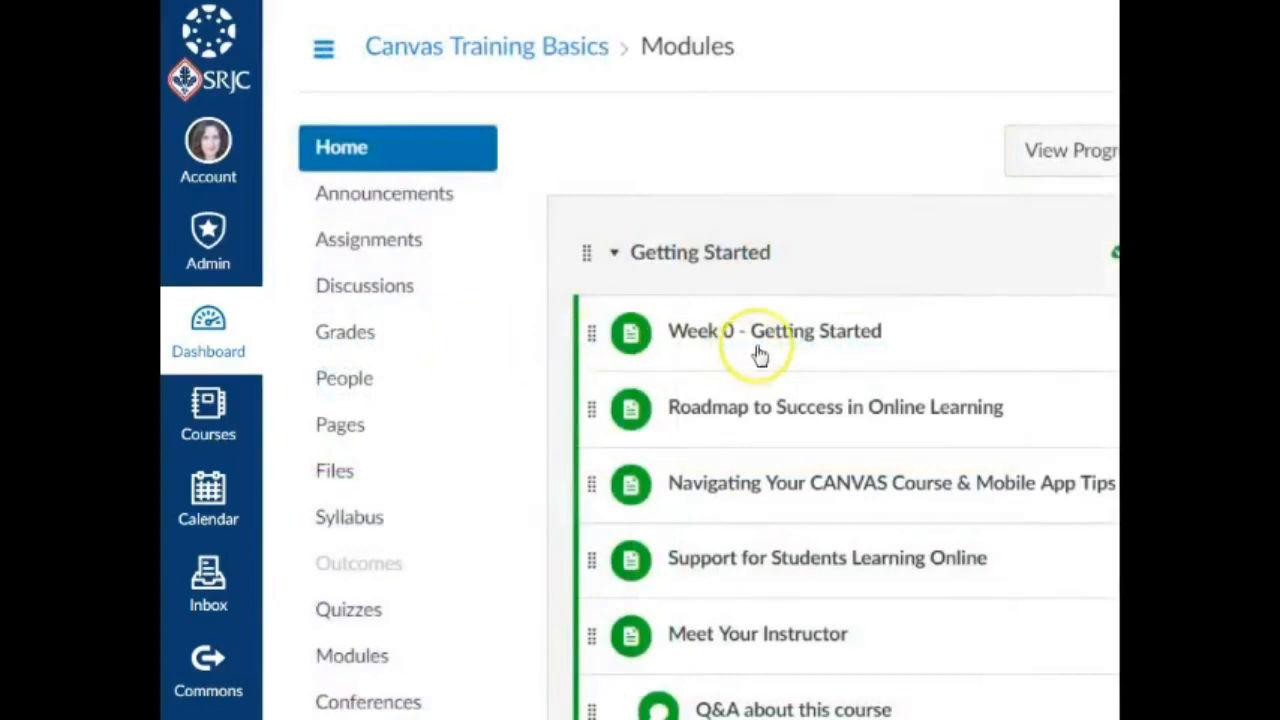
Go to the Dashboard from the Canvas Training Basics modules page.
click(208, 330)
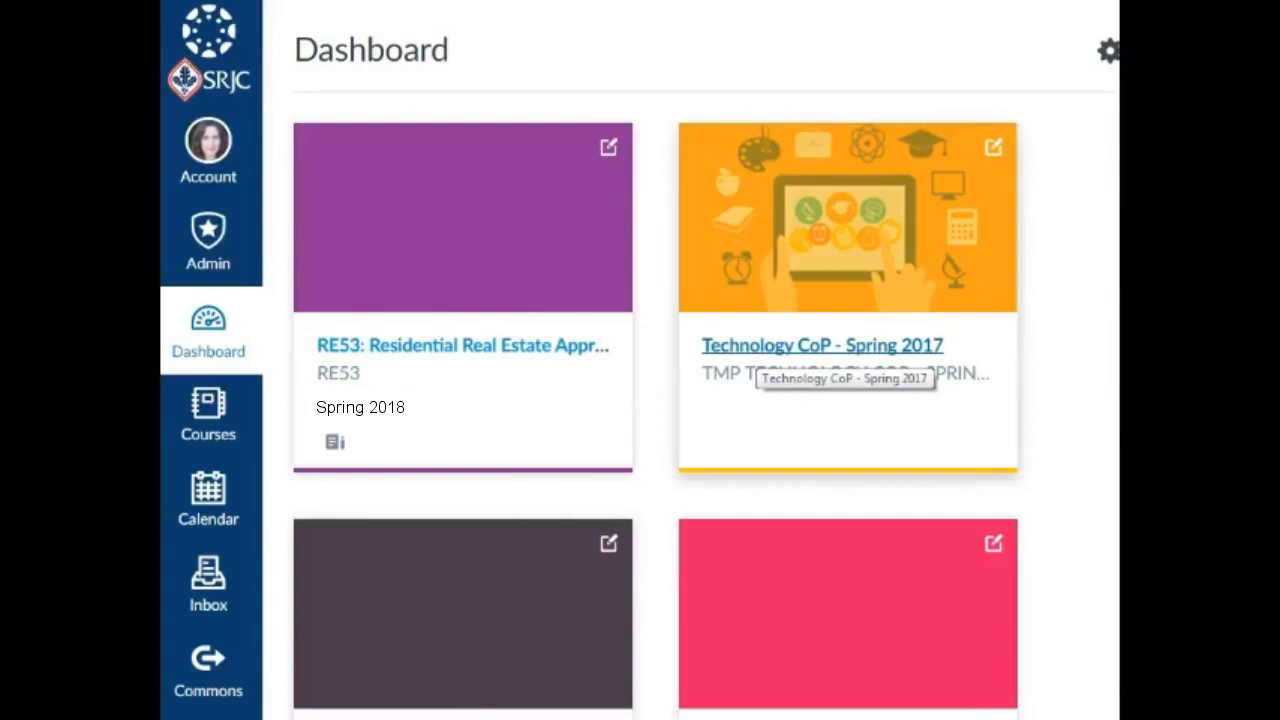
mouse_move(330, 507)
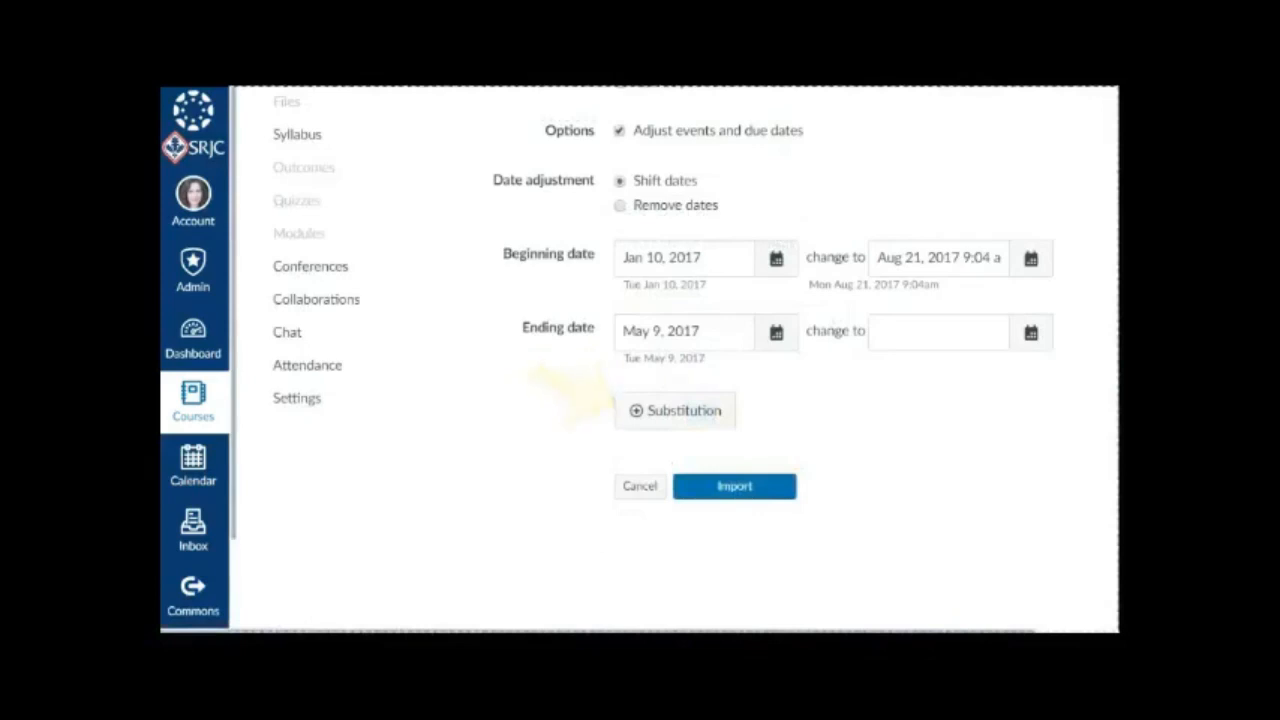
Add a Monday-to-Tuesday day substitution and start the course import.
click(675, 410)
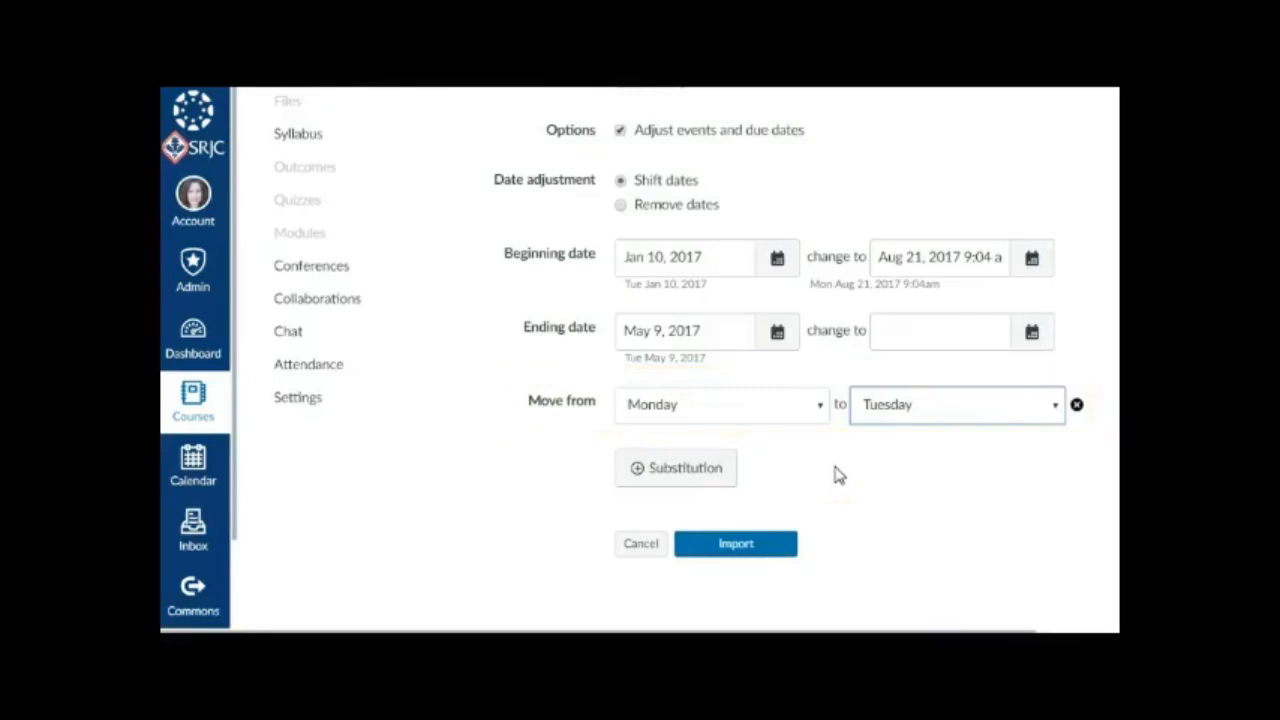
click(735, 543)
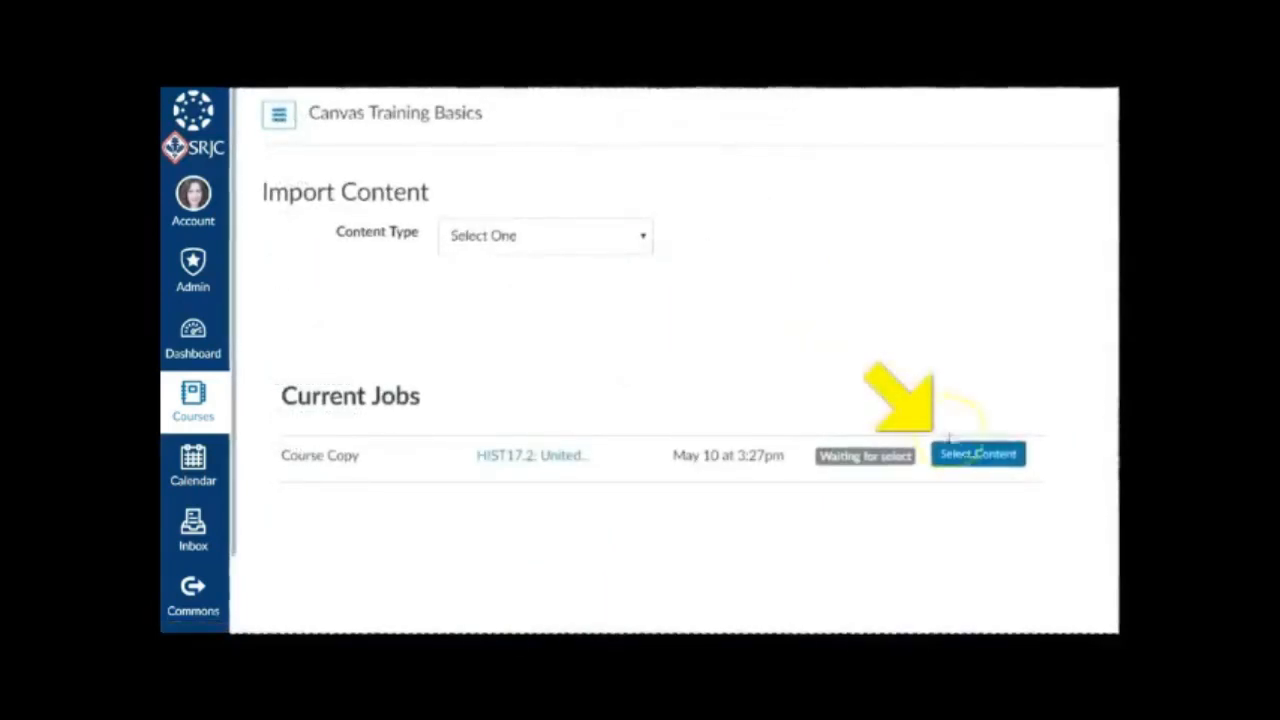
Choose Select Content for the waiting HIST17.2 Course Copy job.
click(977, 454)
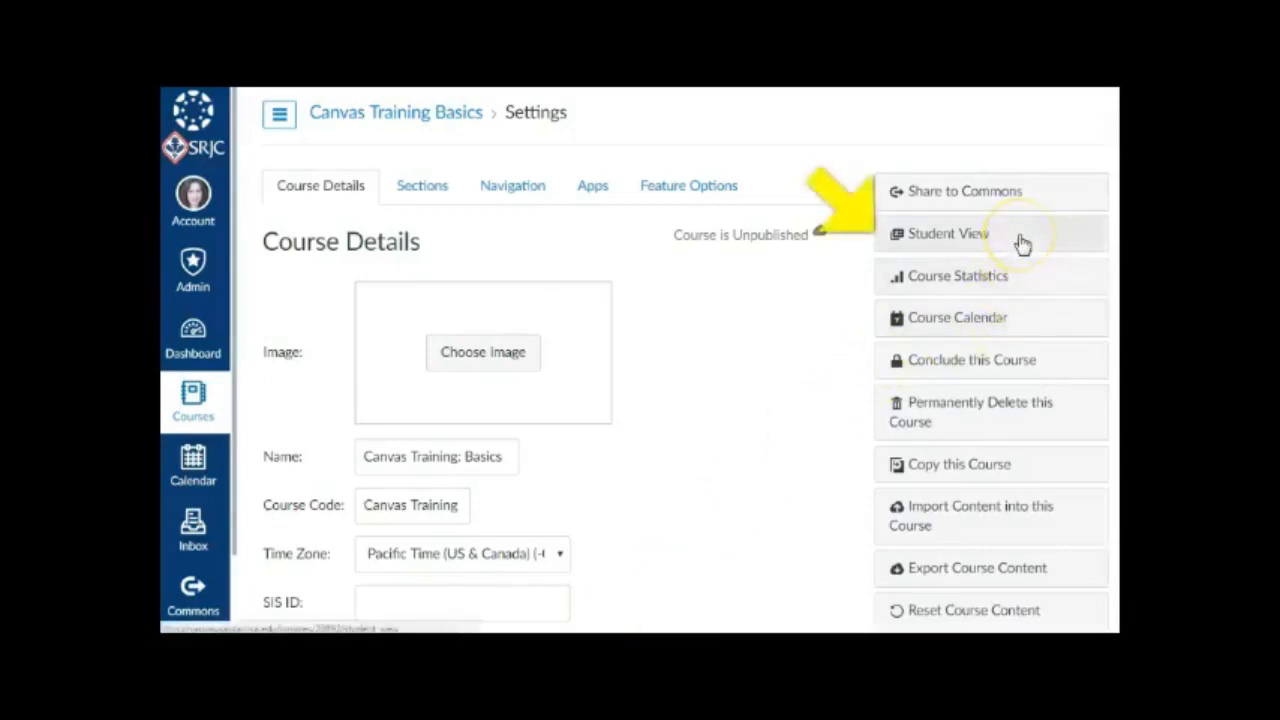
Enter Student View to see the Getting Started module as students do.
click(942, 233)
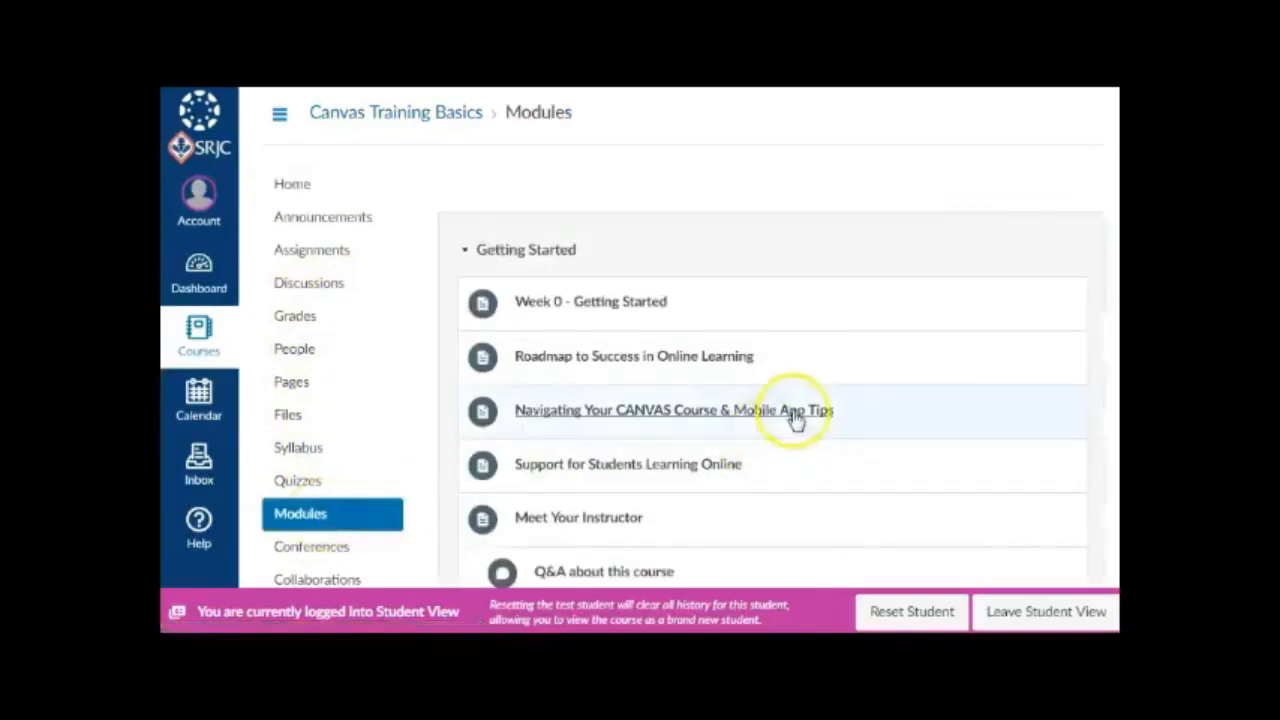